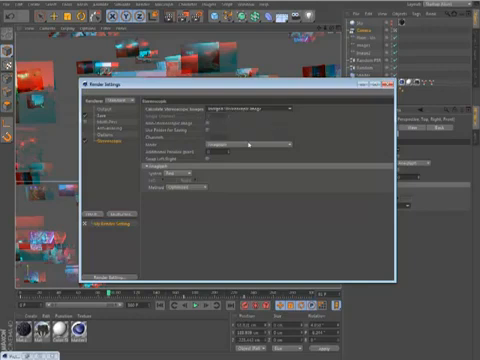
Step: Enable the Stereoscopic render effect with red/cyan Anaglyph output in Render Settings
click(256, 146)
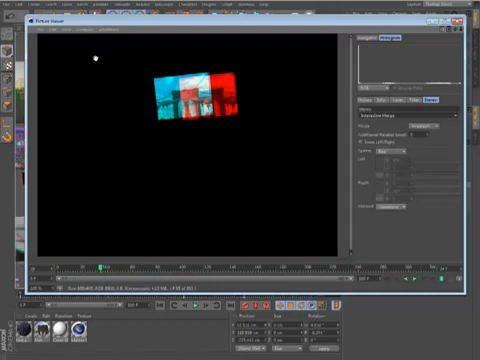
Step: Render the scene to the Picture Viewer as a red/cyan anaglyph image
click(36, 28)
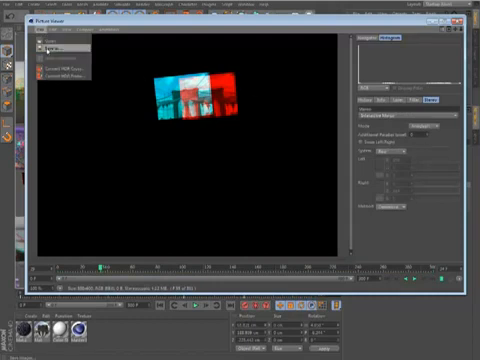